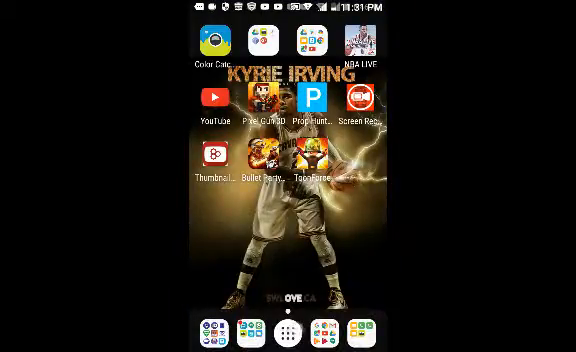
Browse the app drawer, recent apps view and notifications from the home screen.
{"action": "left_click", "coordinate": [288, 332]}
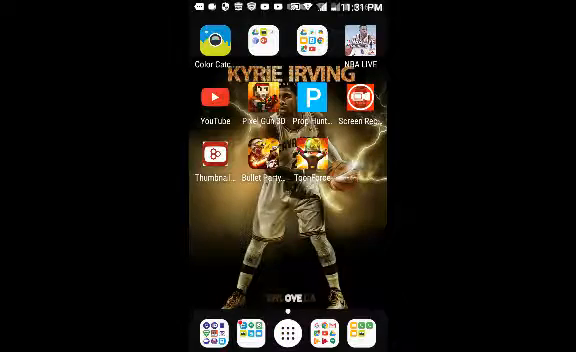
{"action": "left_click", "coordinate": [288, 332]}
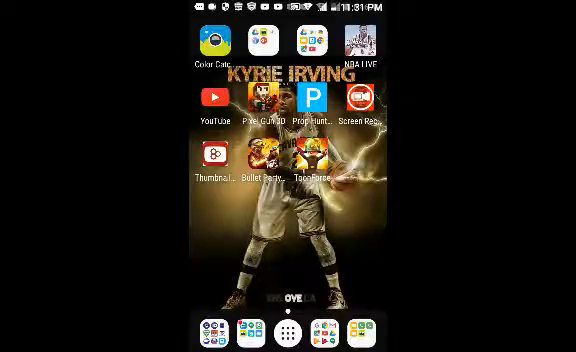
{"action": "left_click", "coordinate": [288, 332]}
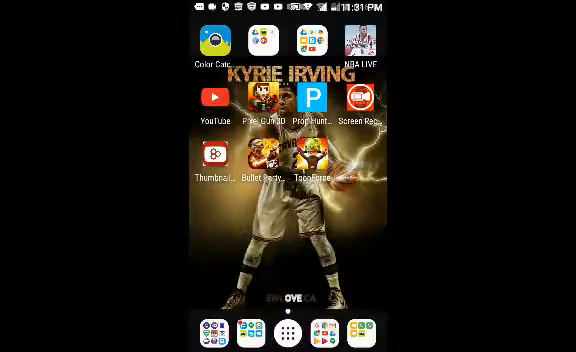
{"action": "left_click", "coordinate": [288, 328]}
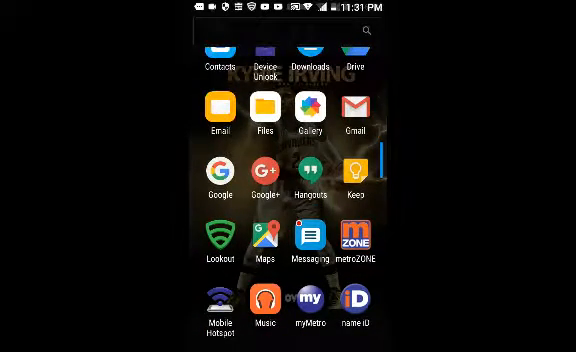
{"action": "scroll", "scroll_direction": "left", "scroll_amount": 3}
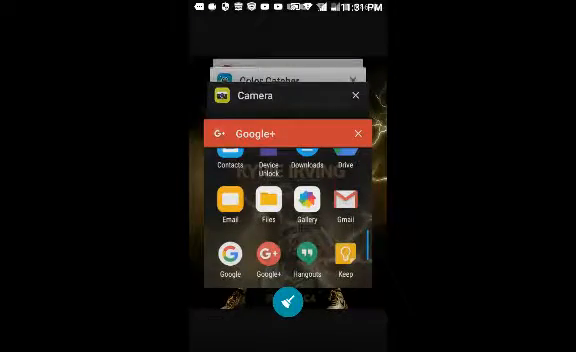
{"action": "scroll", "scroll_direction": "down", "scroll_amount": 3}
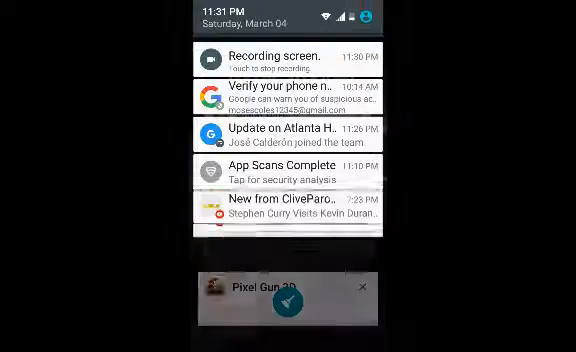
{"action": "scroll", "scroll_direction": "down", "scroll_amount": 3}
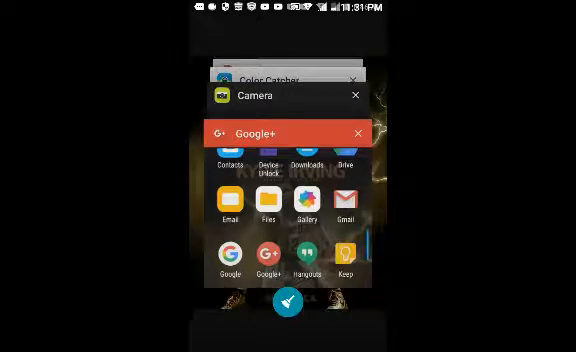
Clear all recent apps with the broom button, freeing about 297.25MB of memory.
{"action": "left_click", "coordinate": [288, 302]}
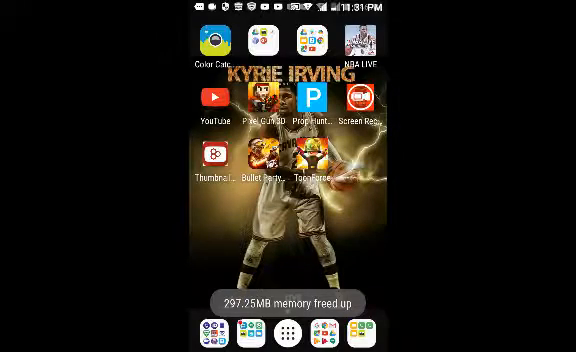